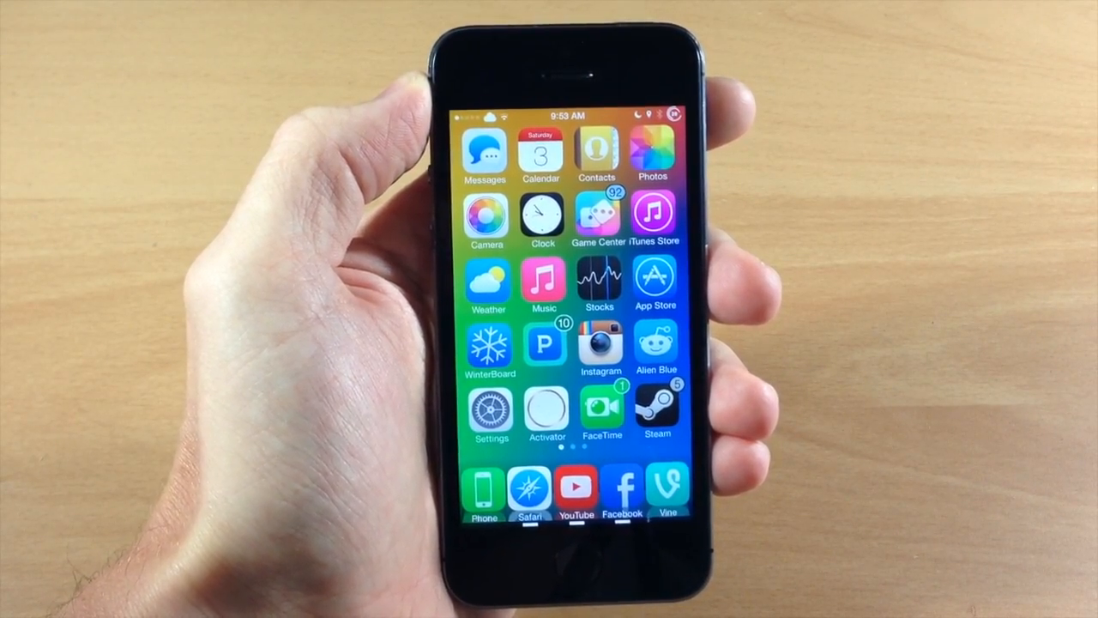
Step: Go from the home screen into Settings and onto the SmartTap tweak's page
left_click(487, 416)
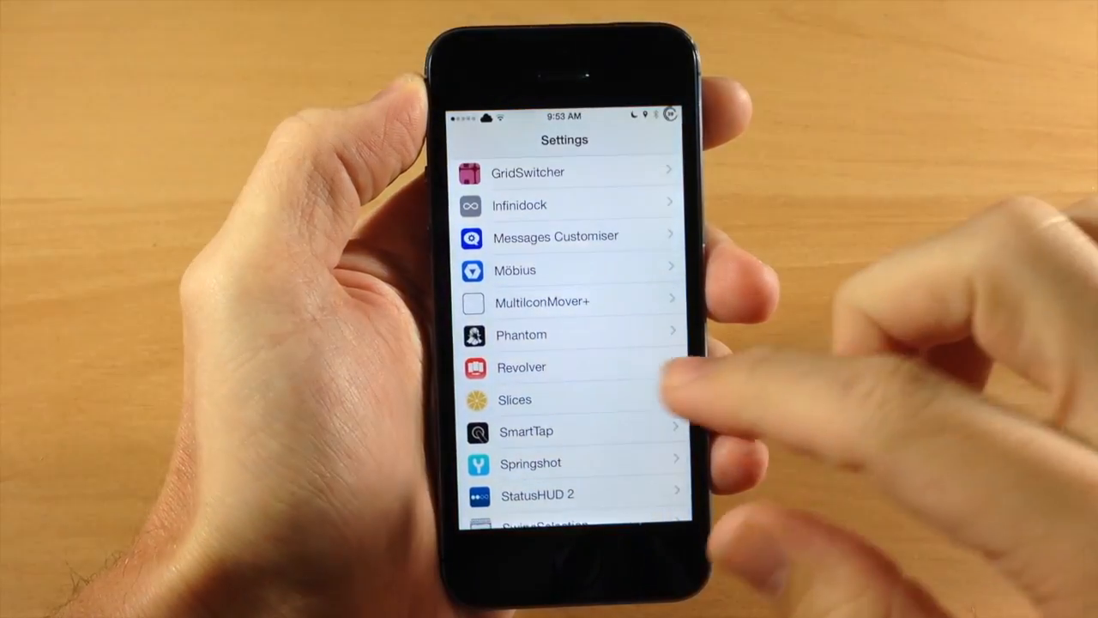
left_click(527, 430)
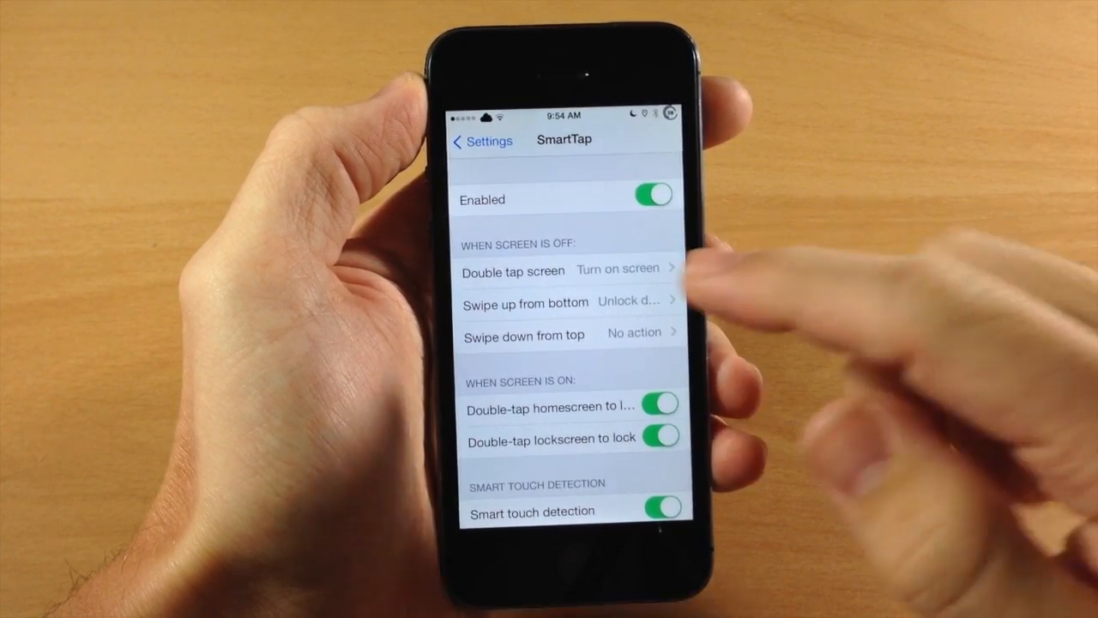
Step: Set the screen-off 'Swipe down from top' gesture to a Launch action instead of No action
left_click(513, 271)
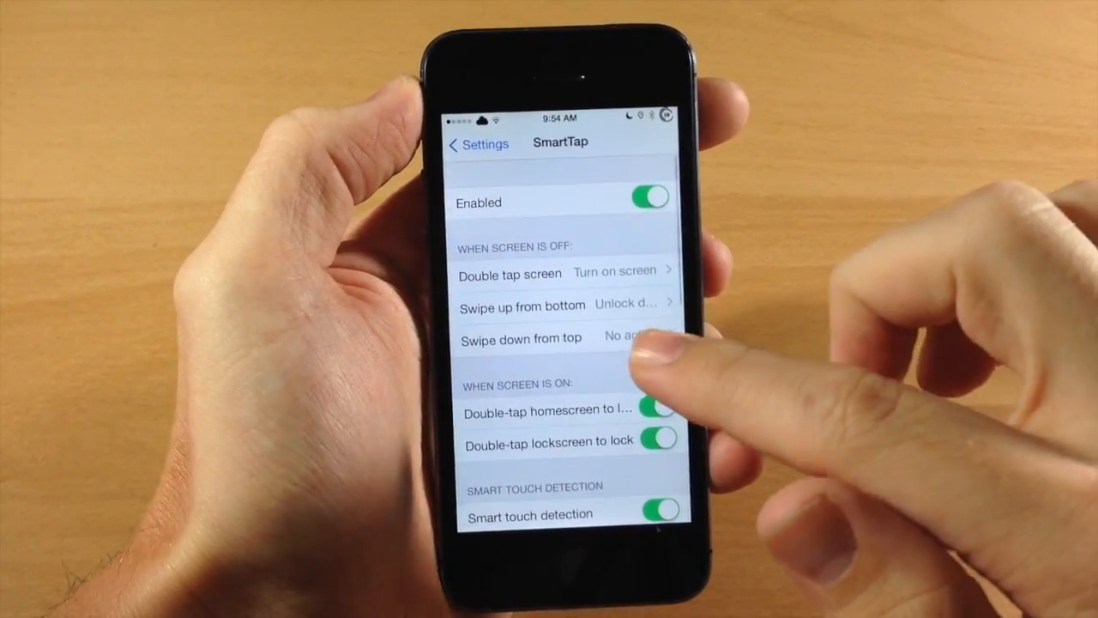
left_click(552, 336)
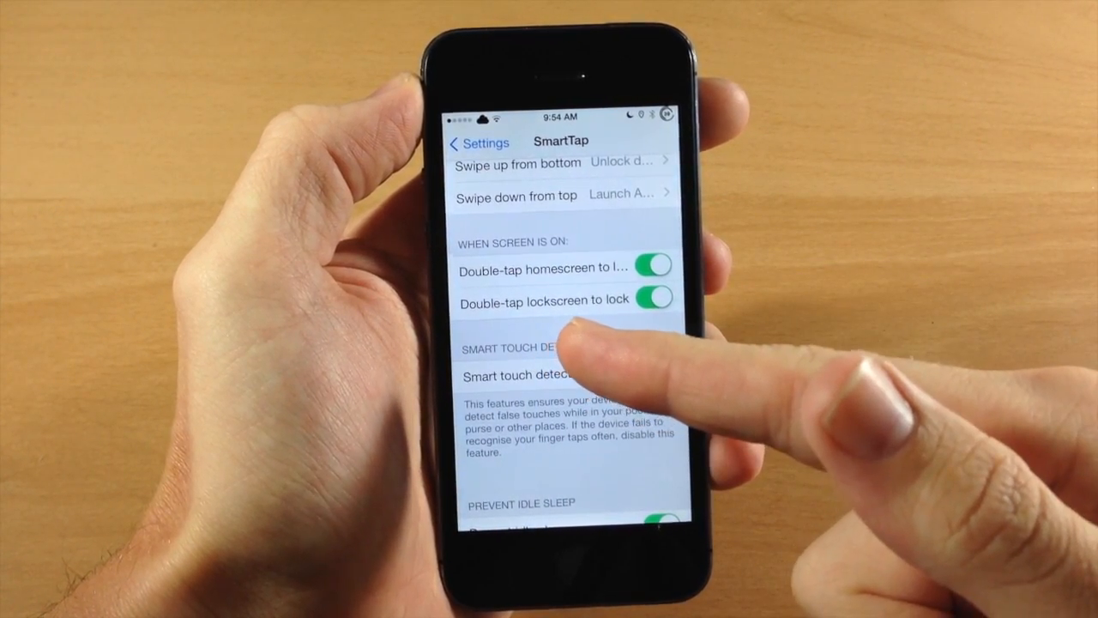
Step: Switch on the Speak events toggle under Accessibility, below Prevent idle sleep
scroll("down", 3)
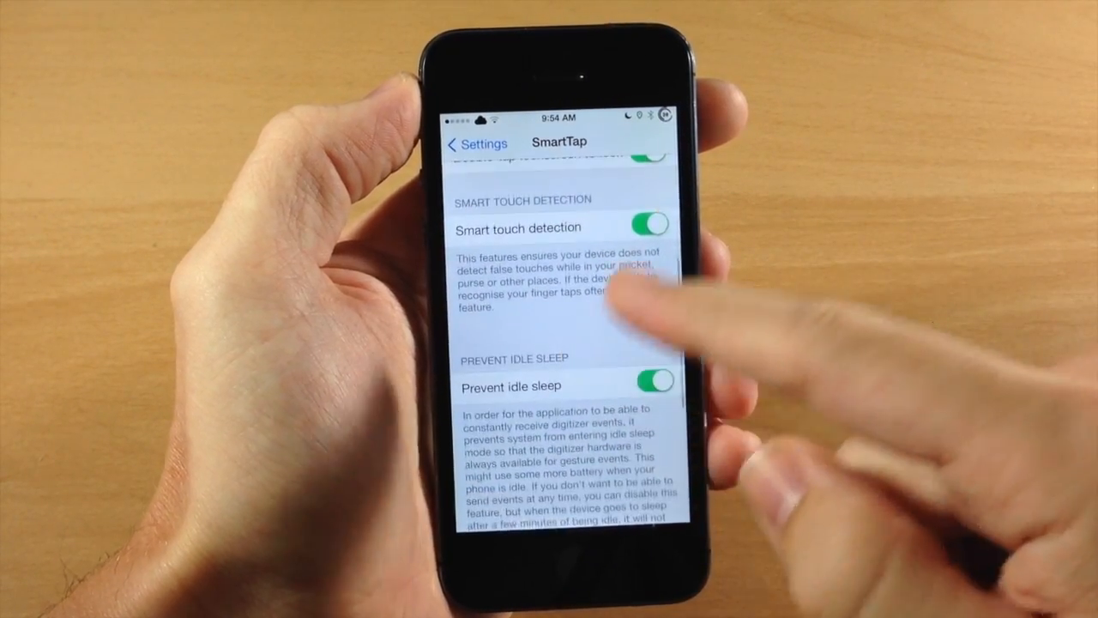
scroll("down", 3)
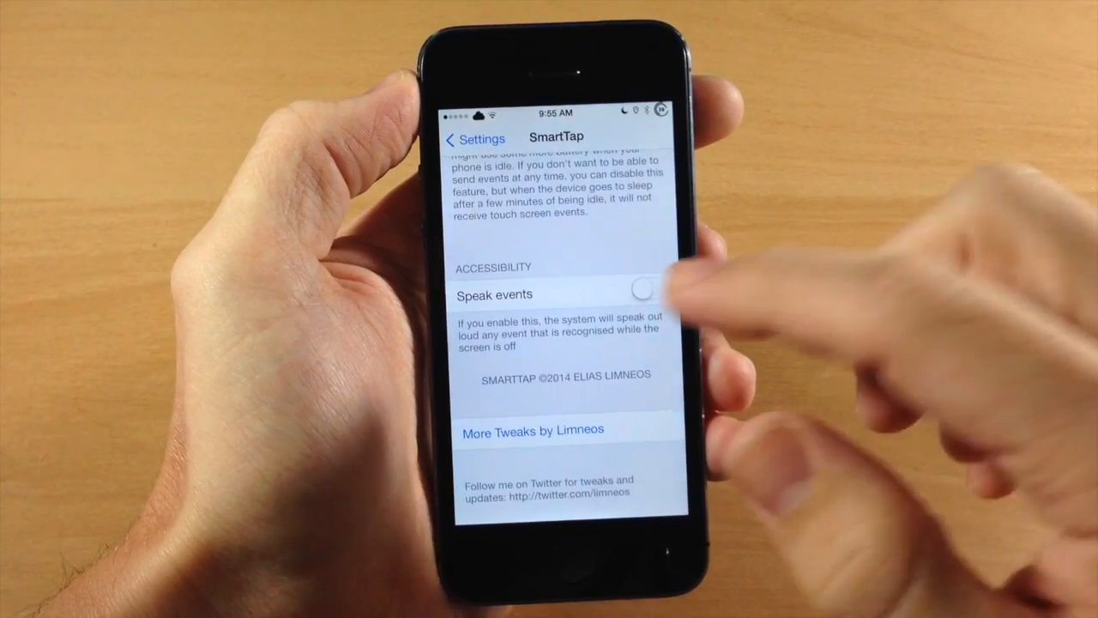
left_click(645, 295)
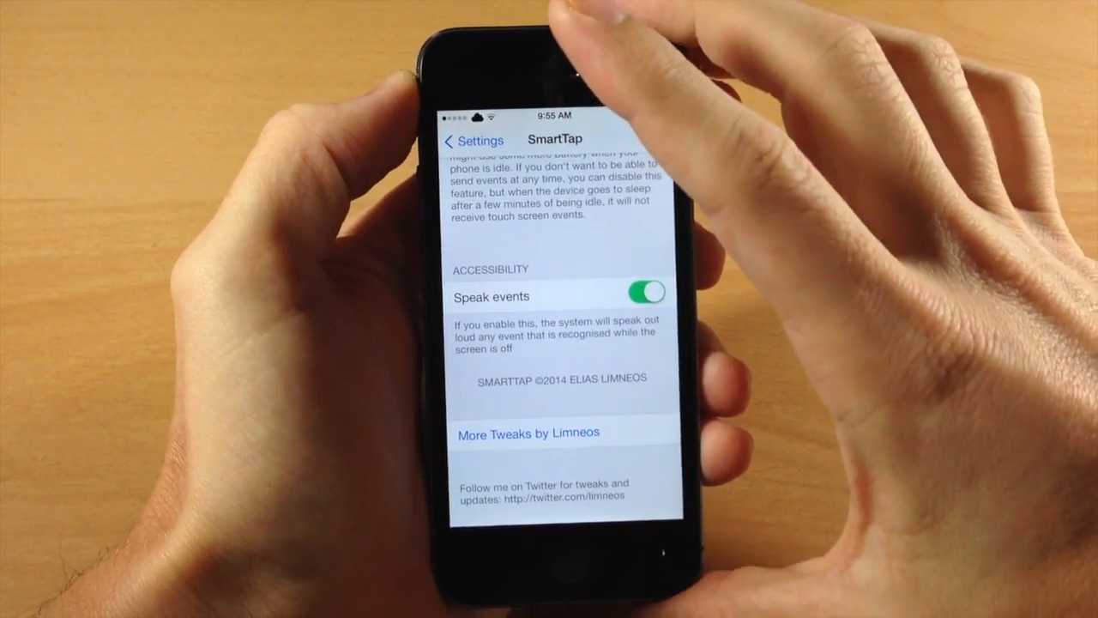